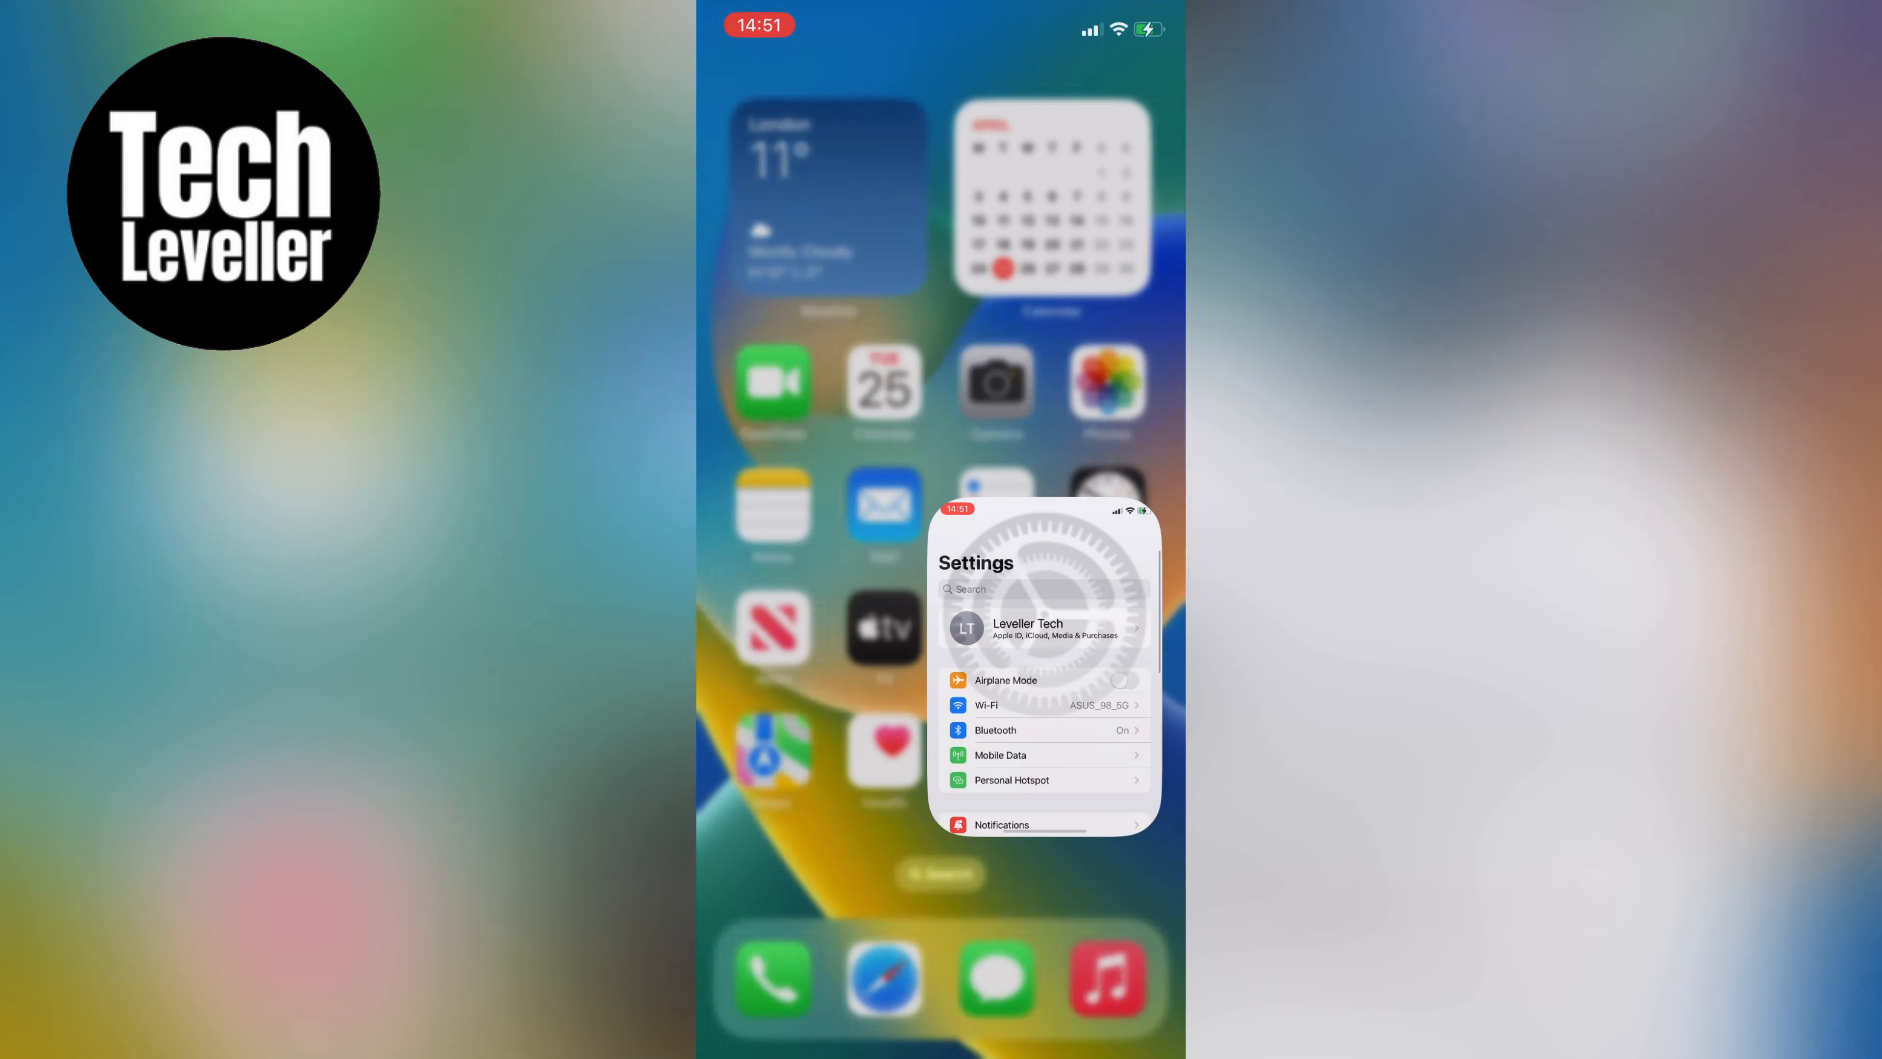
Bring Settings full screen from the app switcher and scroll toward Privacy & Security
{"action": "left_click", "coordinate": [1044, 625]}
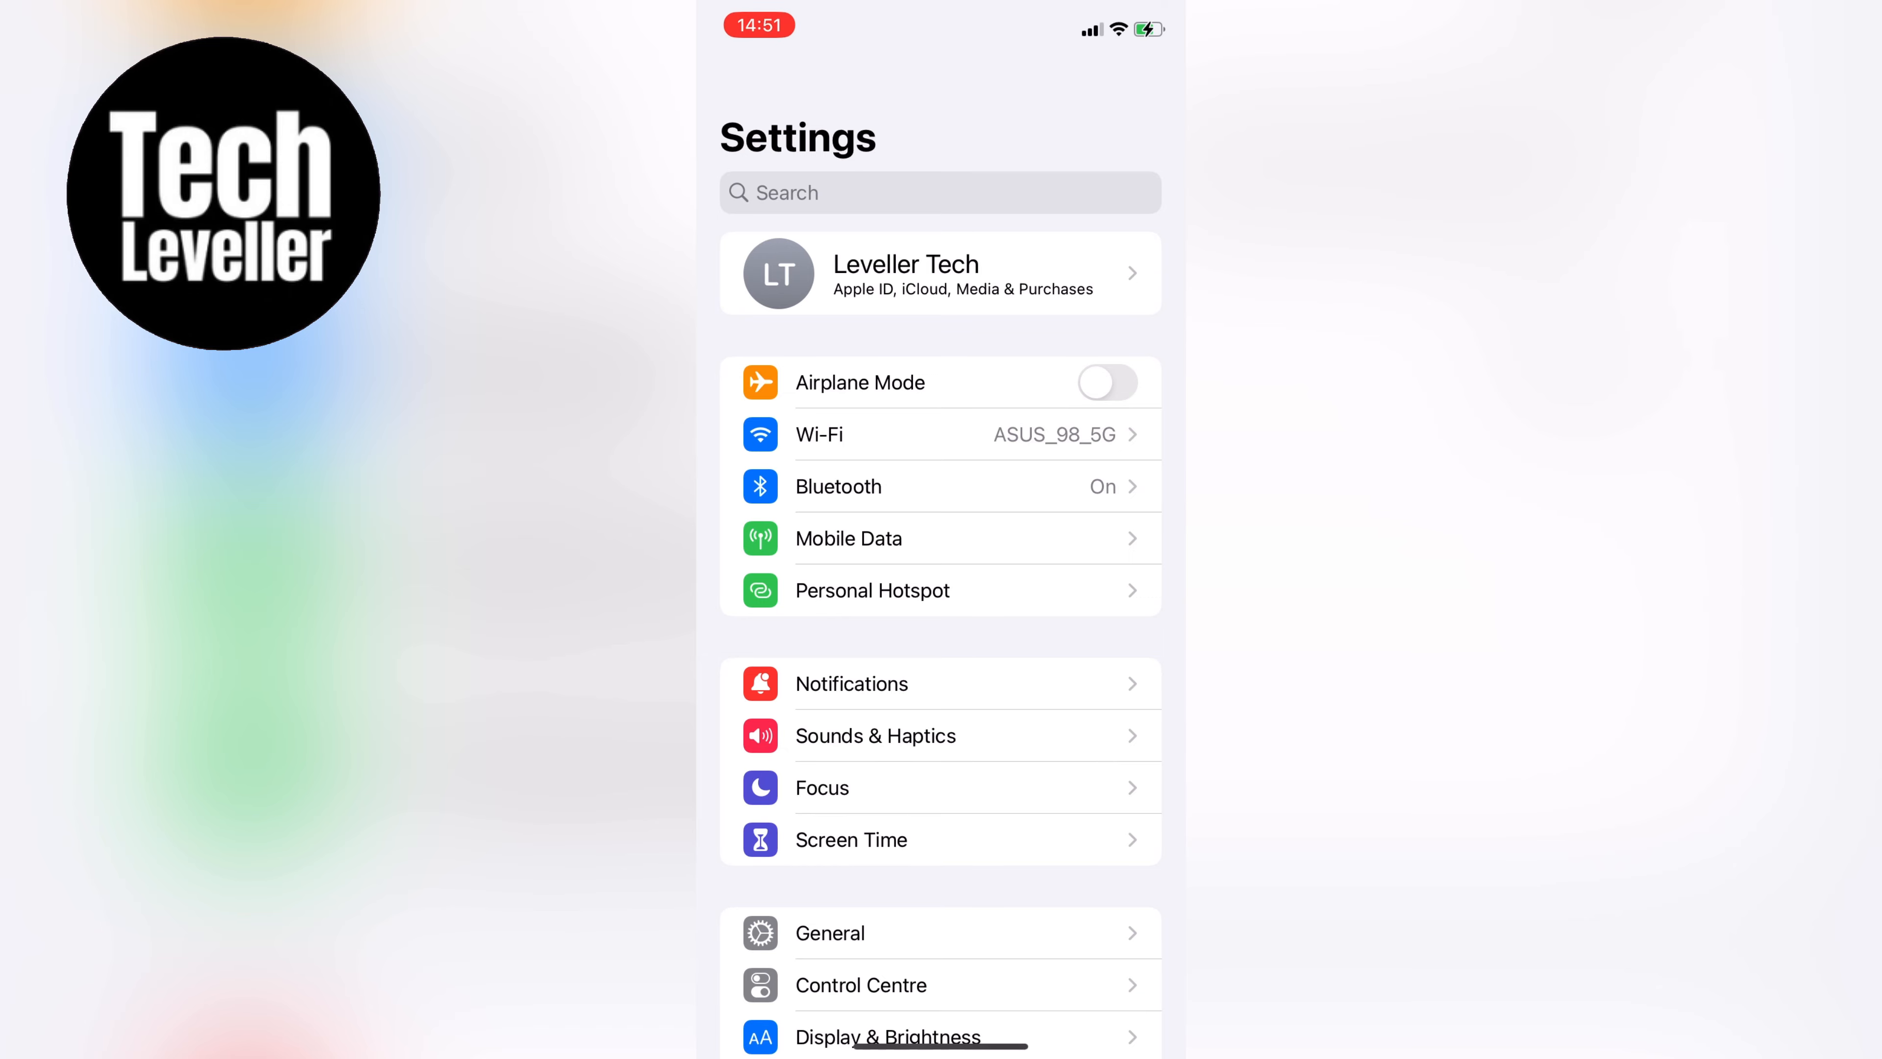
{"action": "scroll", "scroll_direction": "down", "scroll_amount": 3}
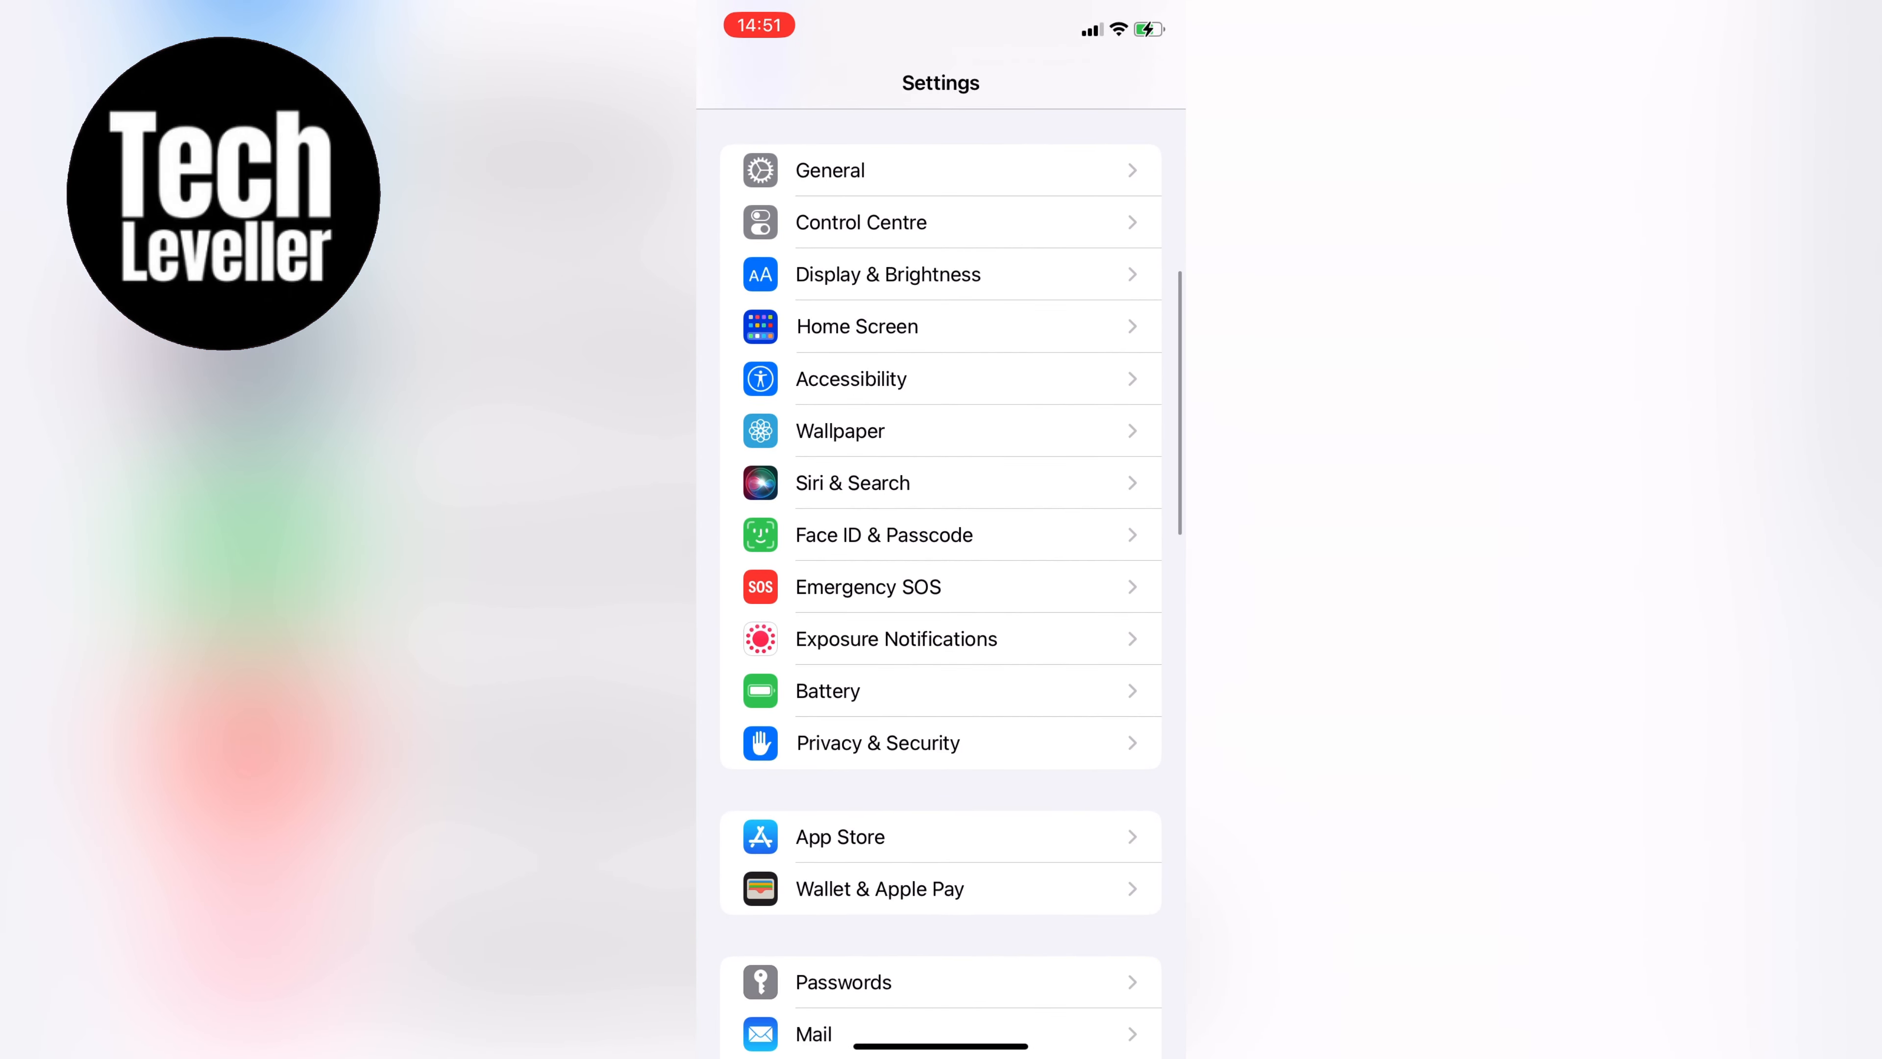
Go into Privacy & Security and then its Location Services page
{"action": "left_click", "coordinate": [878, 743]}
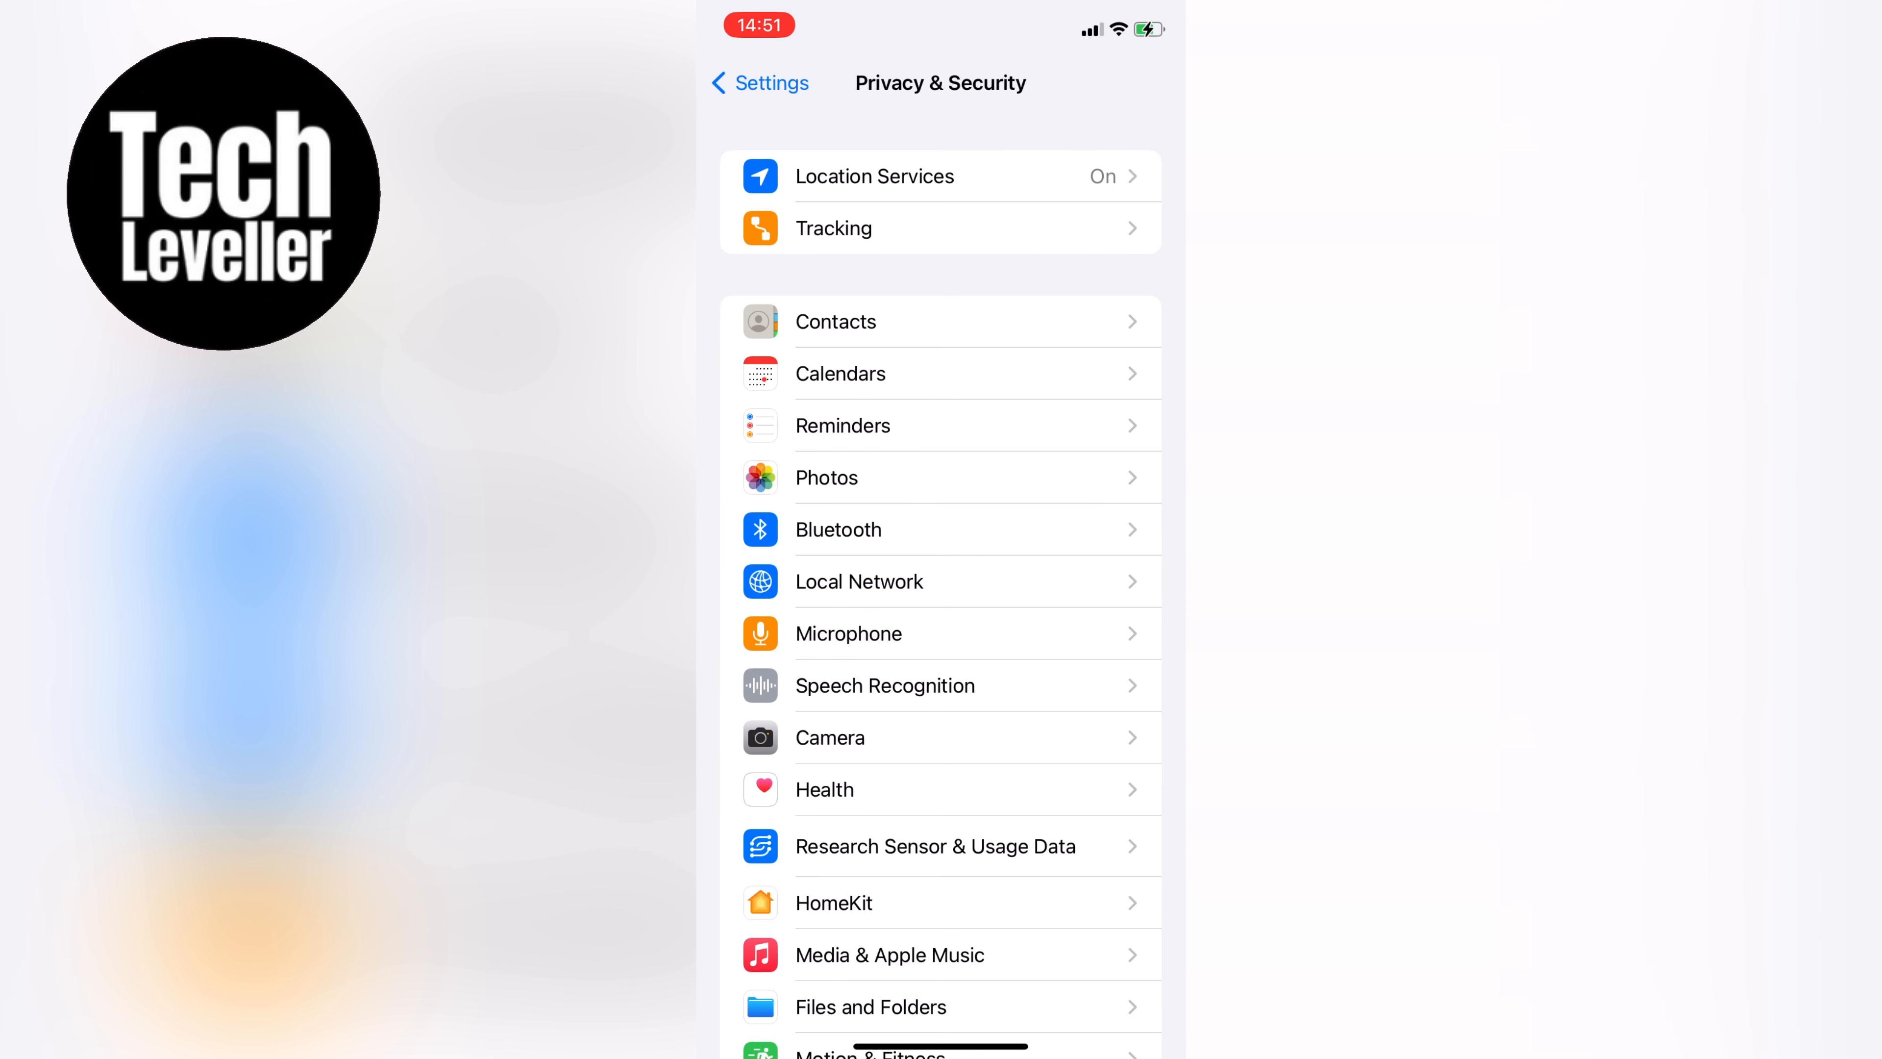
{"action": "left_click", "coordinate": [874, 175]}
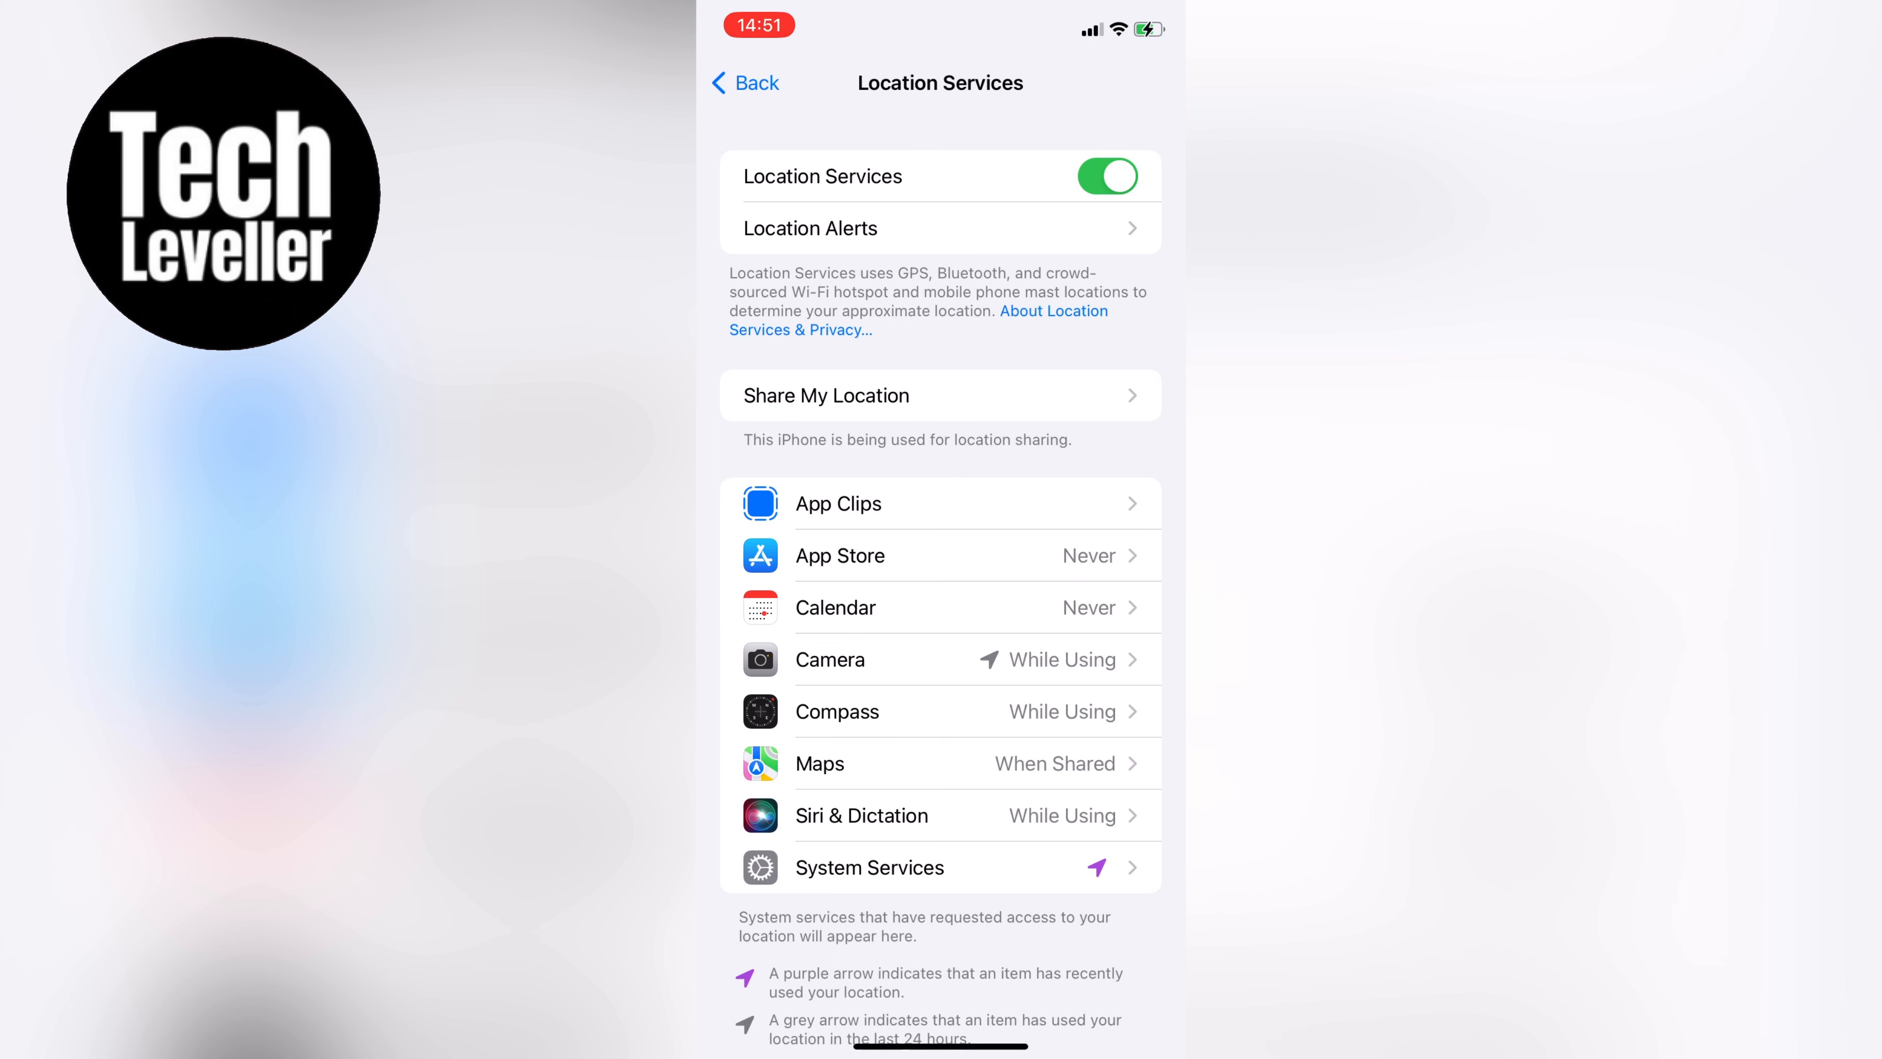
Review the per-app location permissions, then back out to the main Settings list
{"action": "scroll", "scroll_direction": "down", "scroll_amount": 3}
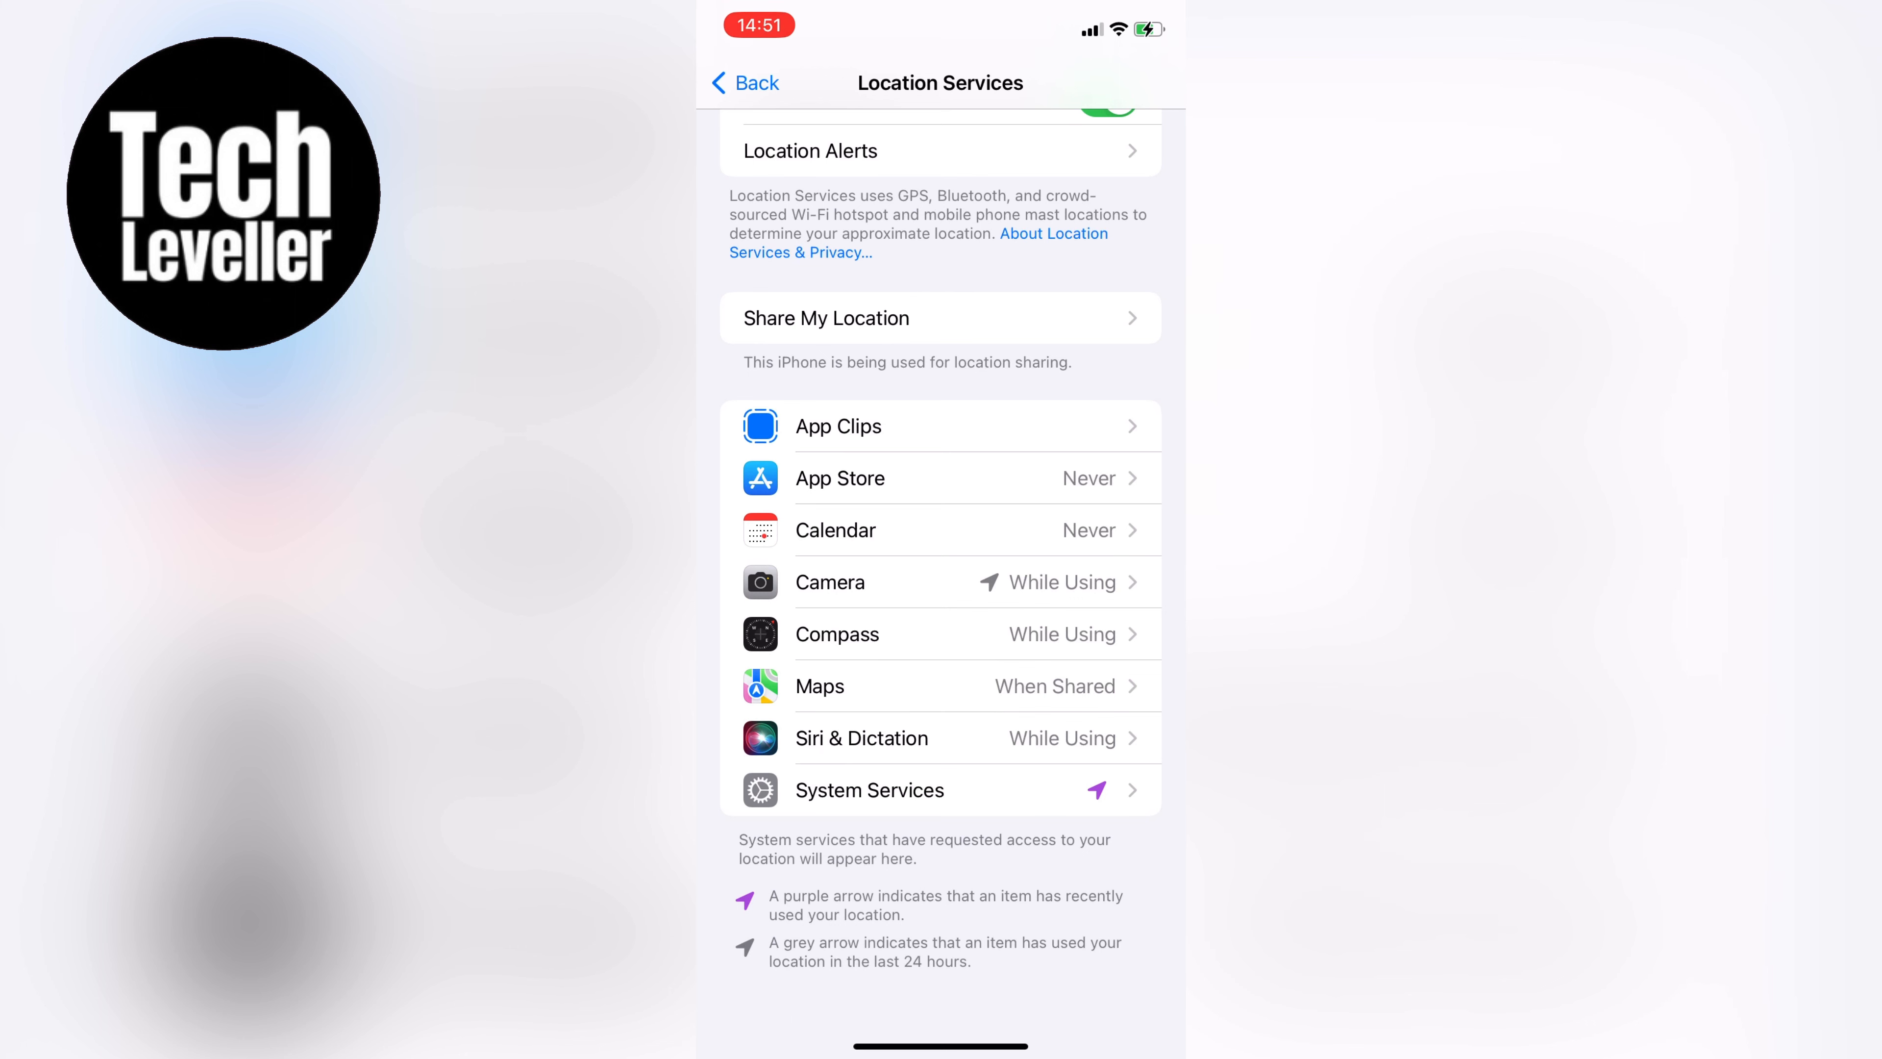
{"action": "left_click", "coordinate": [743, 82]}
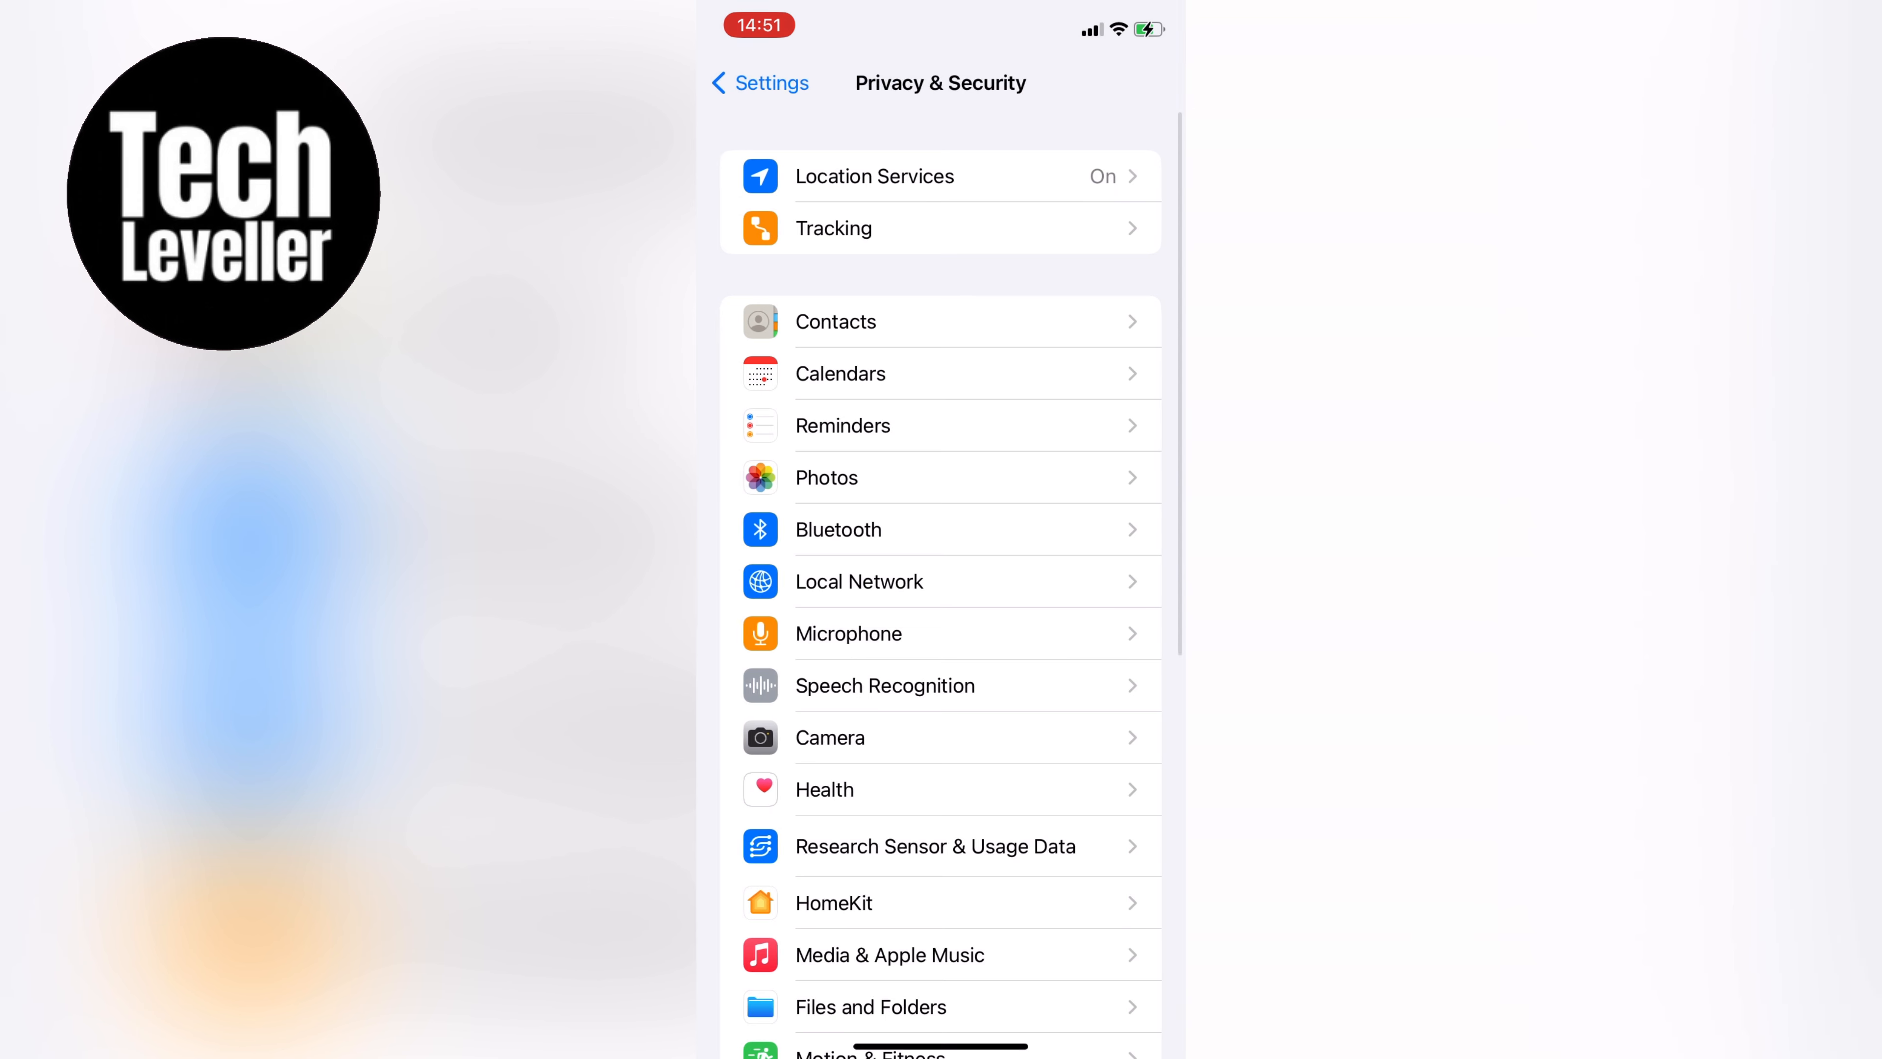
{"action": "left_click", "coordinate": [759, 82]}
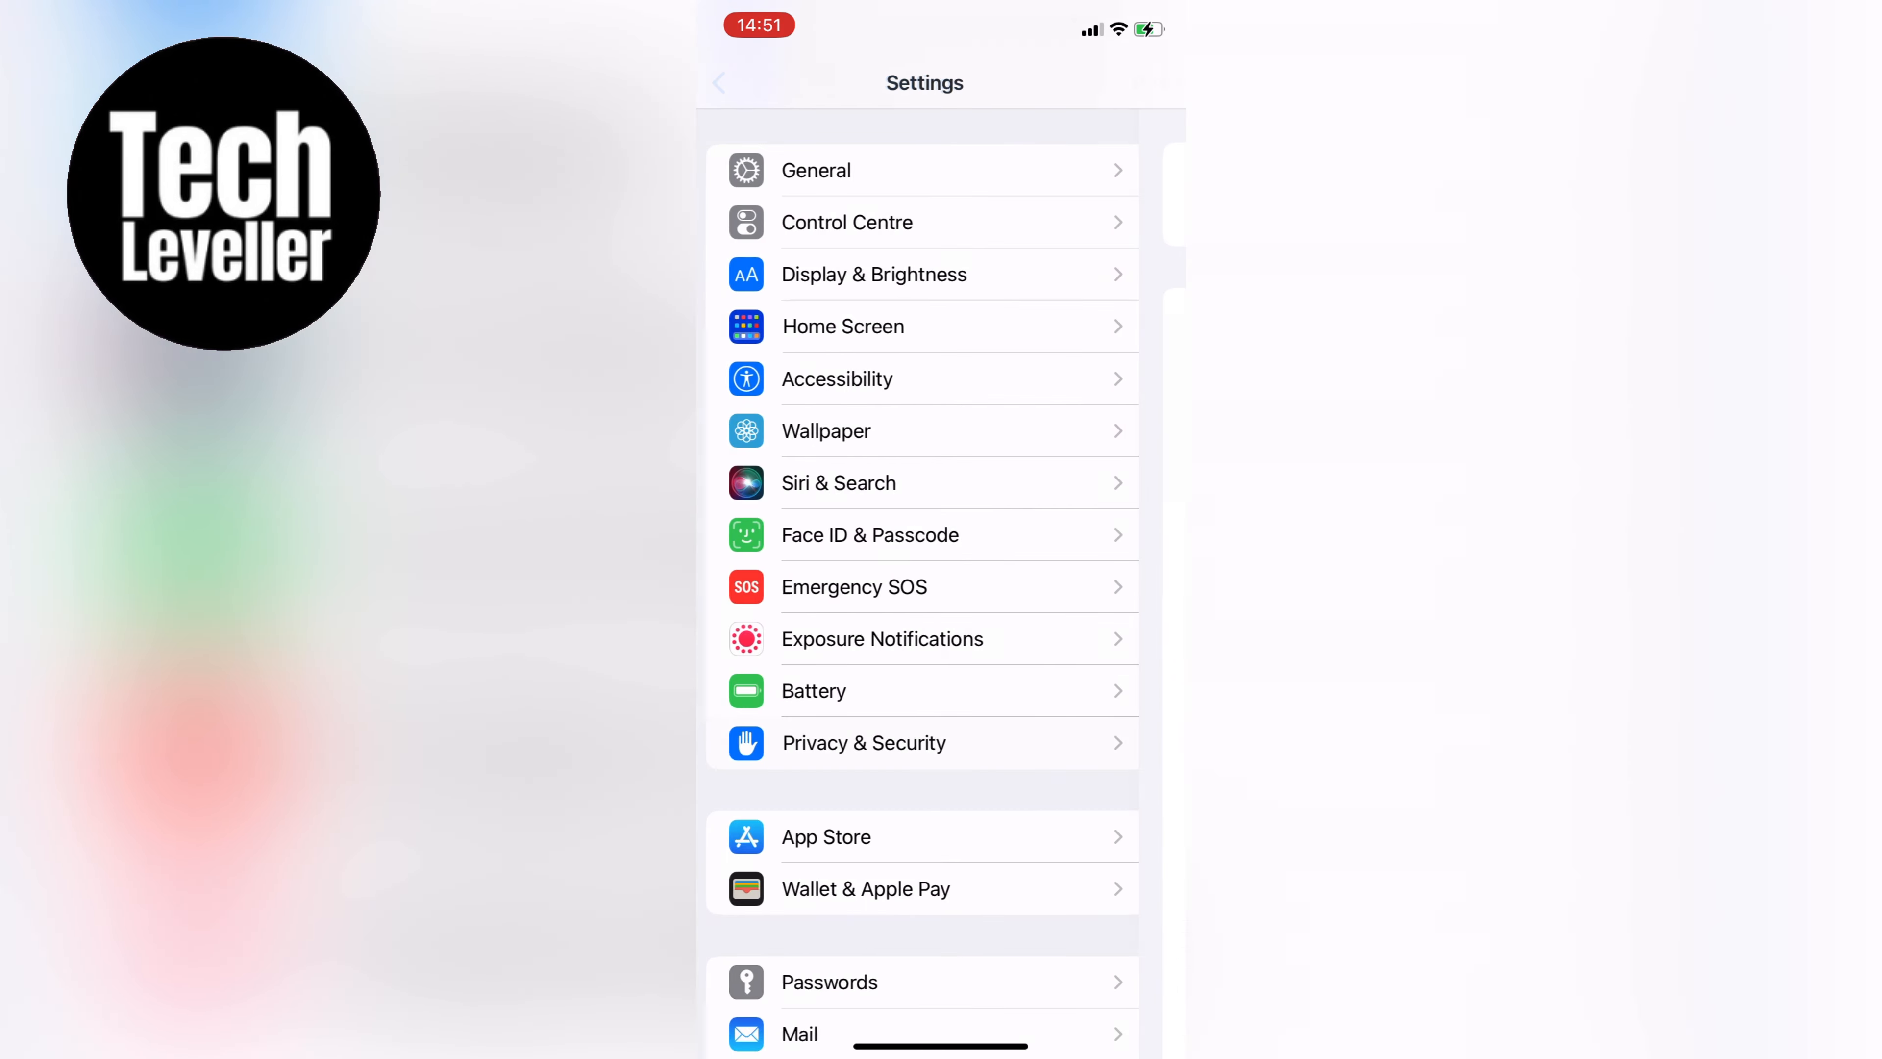